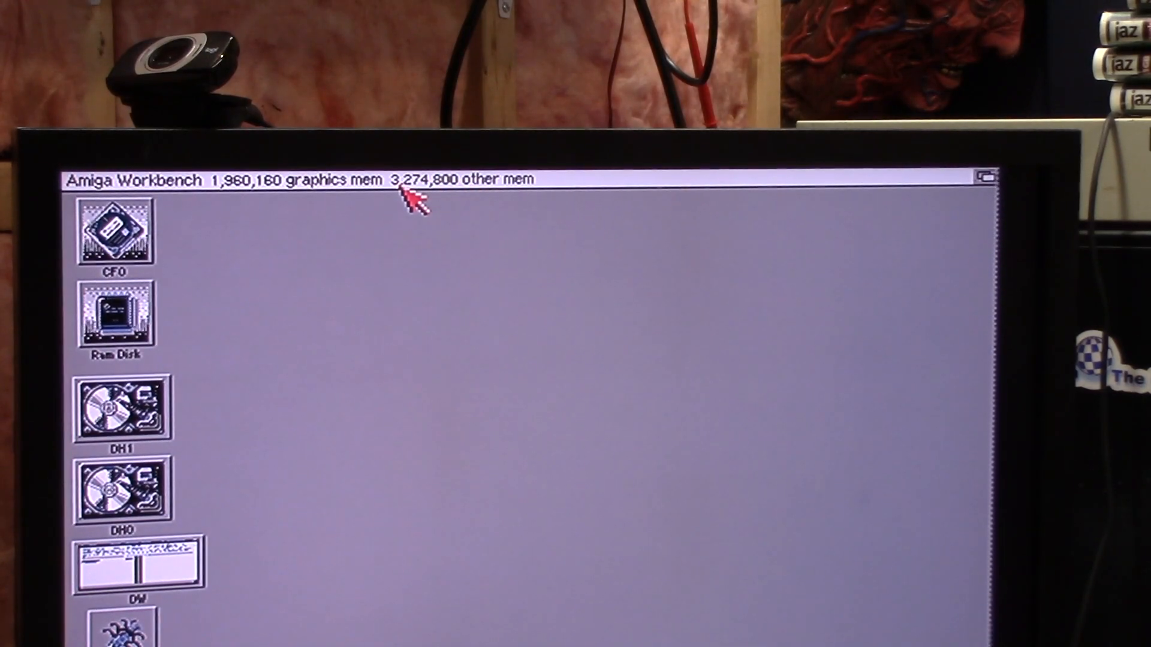
{"action": "mouse_move", "coordinate": [374, 360]}
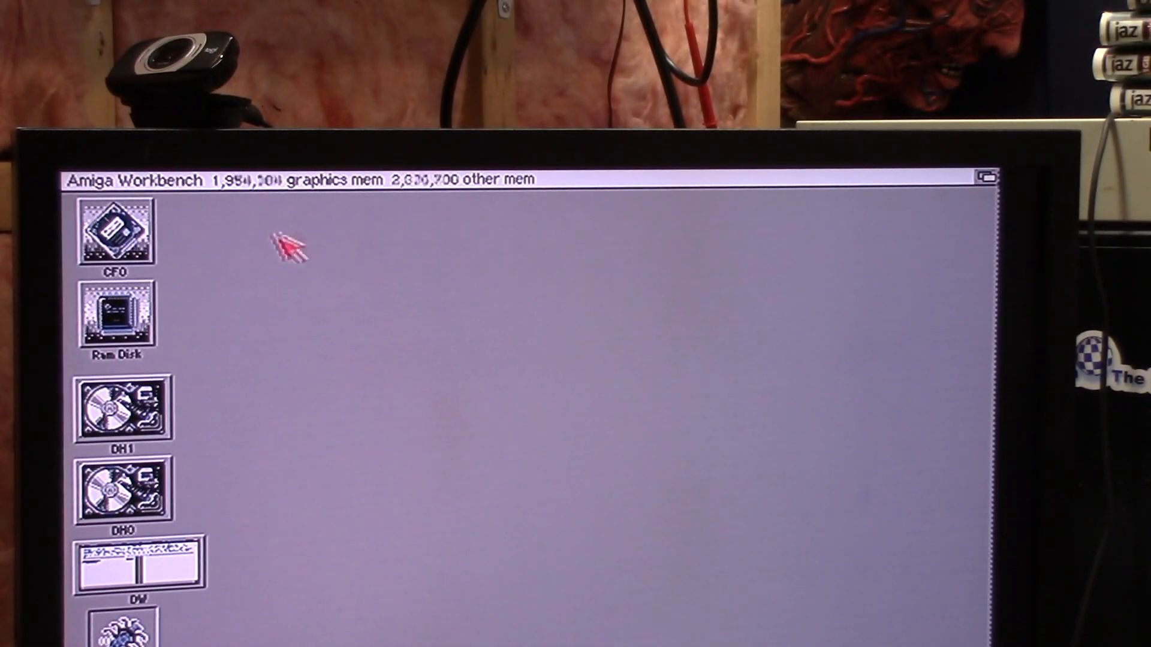
{"action": "mouse_move", "coordinate": [400, 242]}
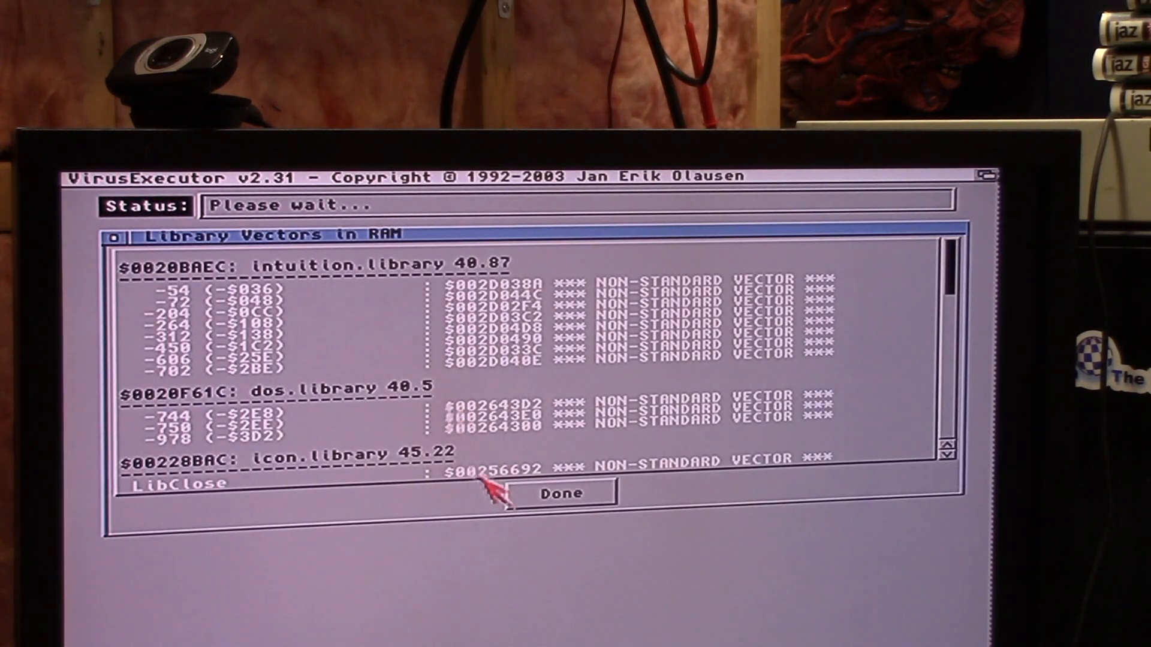
Step: Dismiss the virus checker report and launch SysInfo to show the 4096K Zorro II board
{"action": "left_click", "coordinate": [560, 491]}
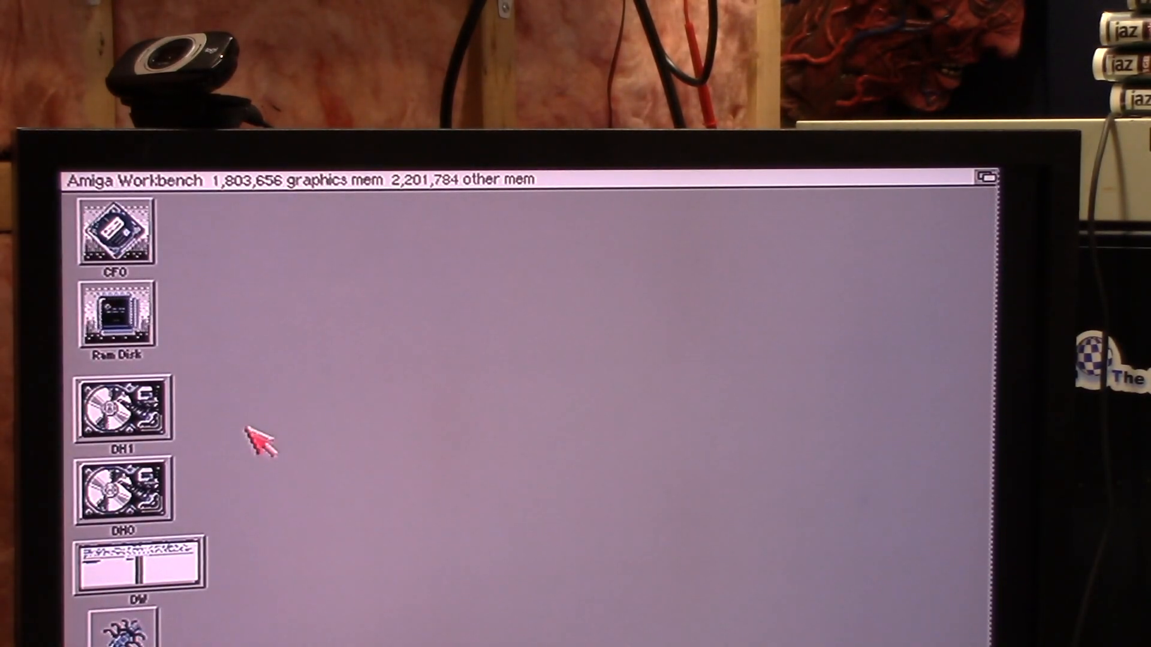
{"action": "mouse_move", "coordinate": [176, 429]}
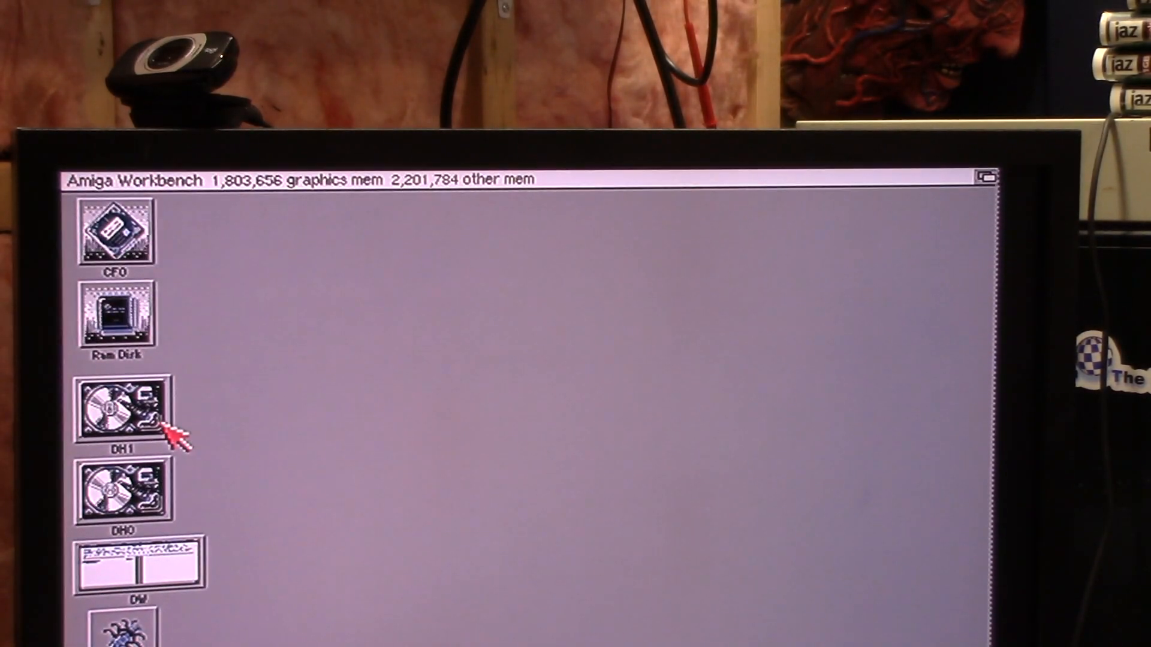
{"action": "double_click", "coordinate": [122, 407]}
{"action": "type", "text": "sy"}
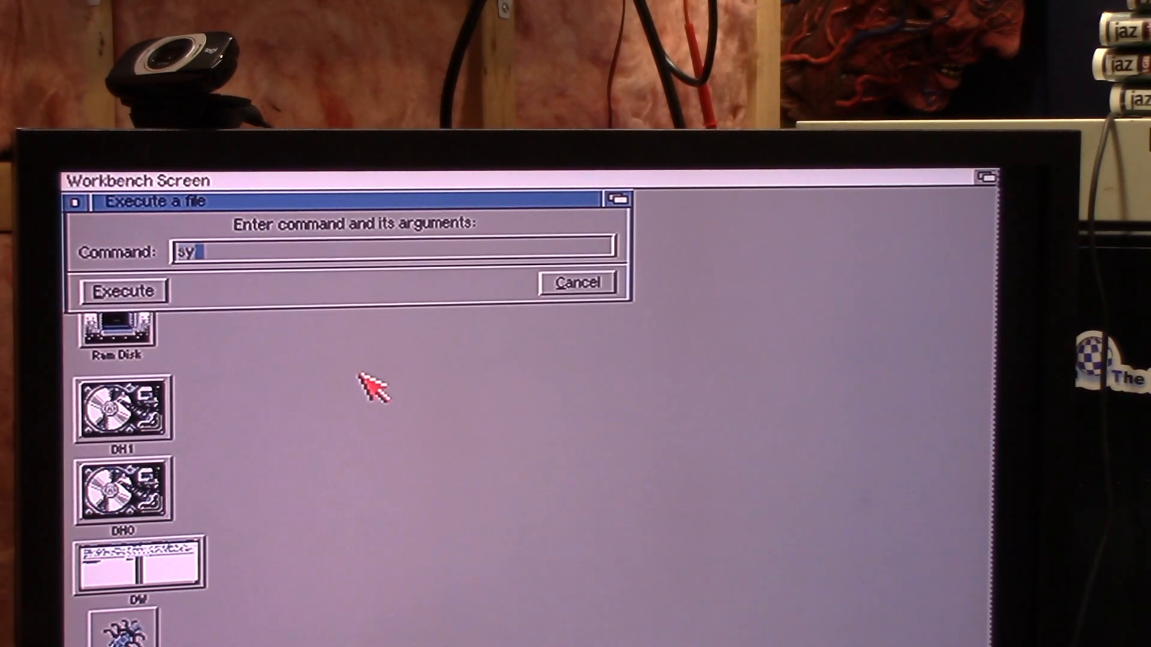
{"action": "left_click", "coordinate": [121, 291]}
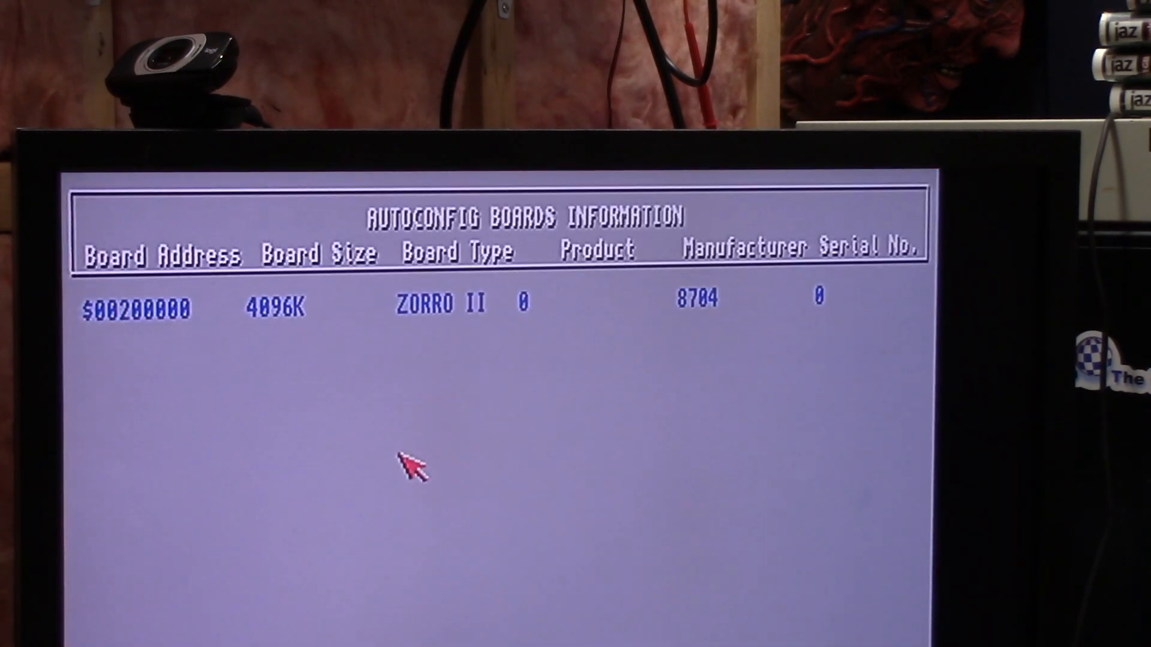
{"action": "mouse_move", "coordinate": [664, 308]}
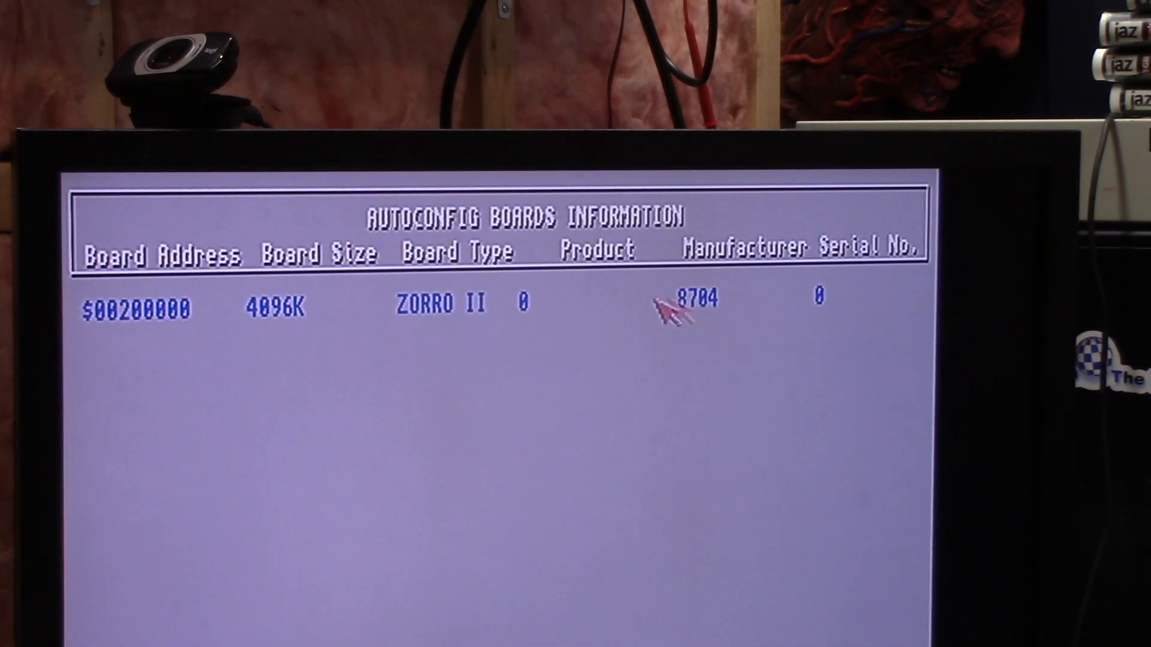
{"action": "mouse_move", "coordinate": [708, 316]}
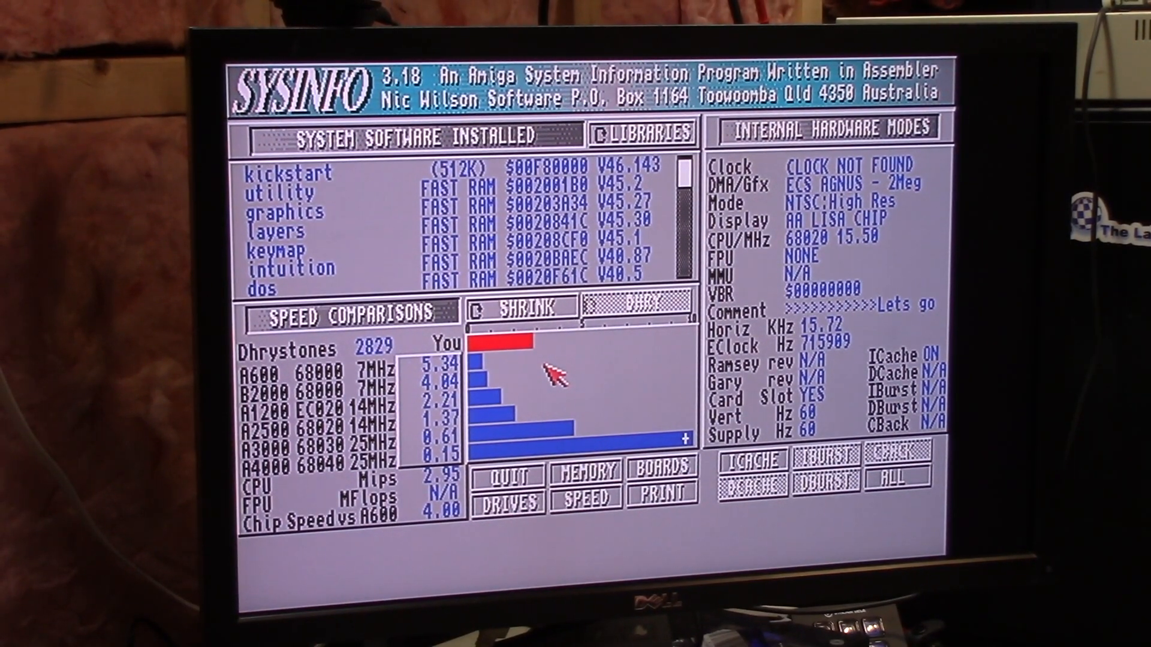
{"action": "mouse_move", "coordinate": [855, 253]}
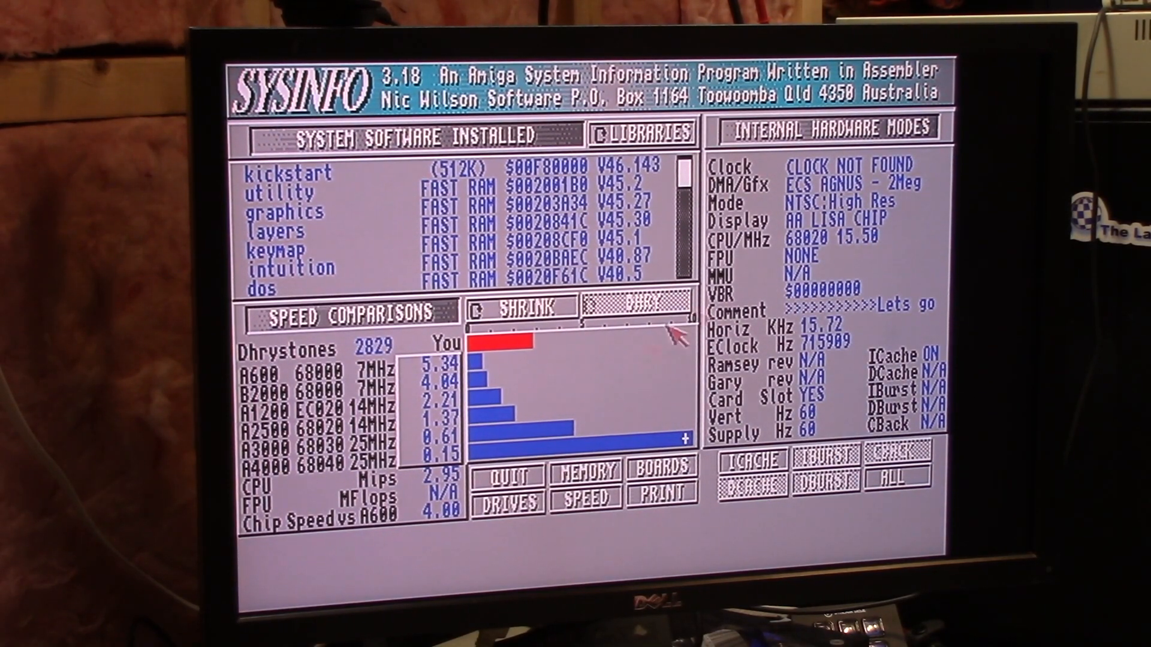
{"action": "mouse_move", "coordinate": [613, 312]}
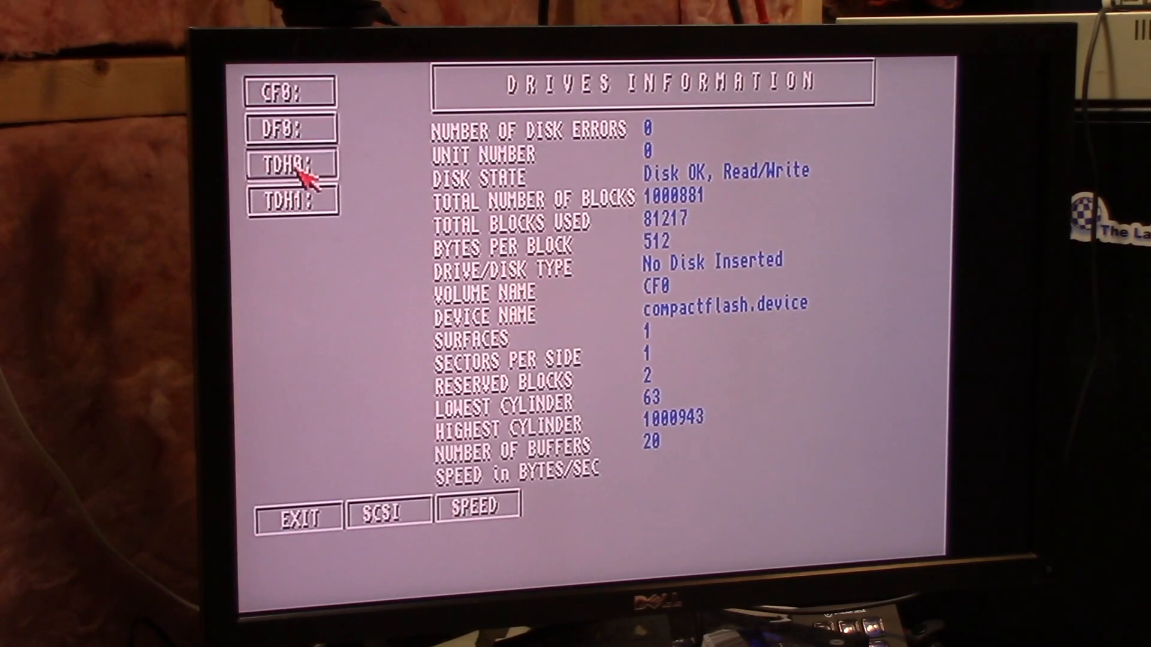
Step: View the first hard drive's details and SCSI device list (Transcend 3887MB), then return to the overview
{"action": "left_click", "coordinate": [289, 163]}
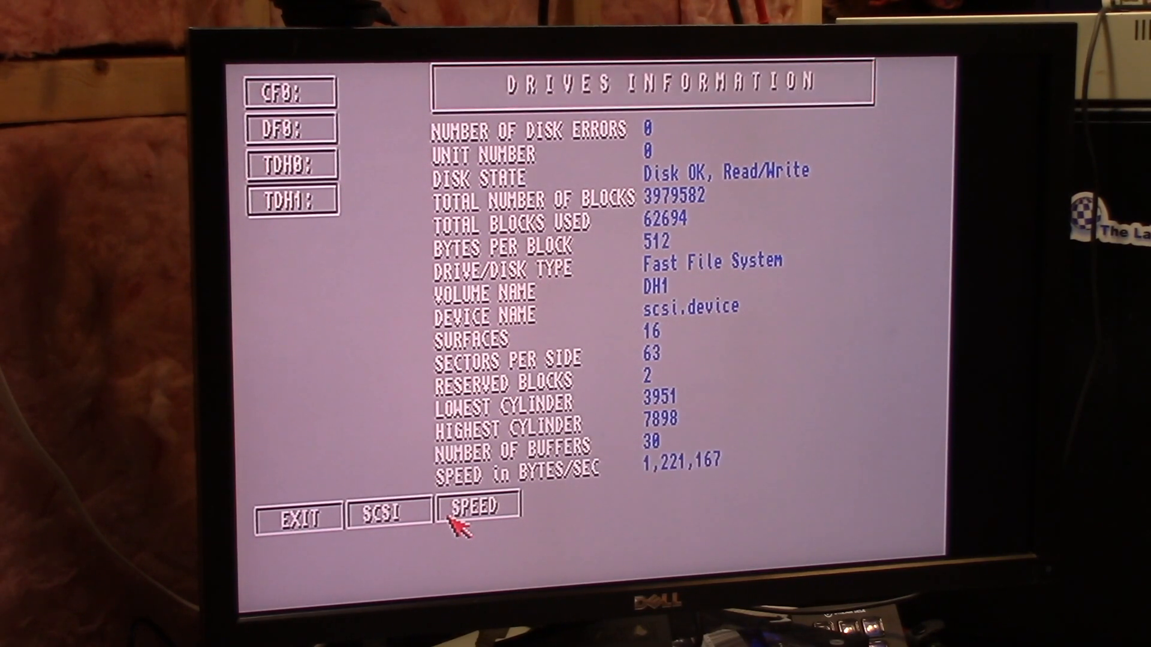
{"action": "left_click", "coordinate": [385, 511]}
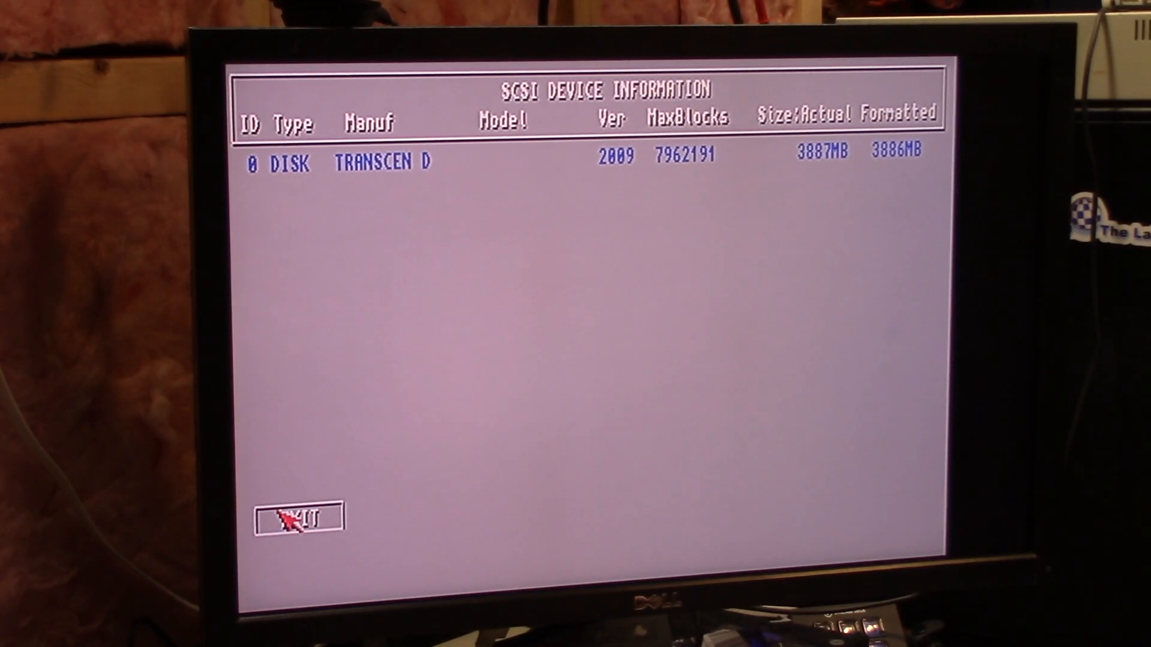
{"action": "left_click", "coordinate": [293, 516]}
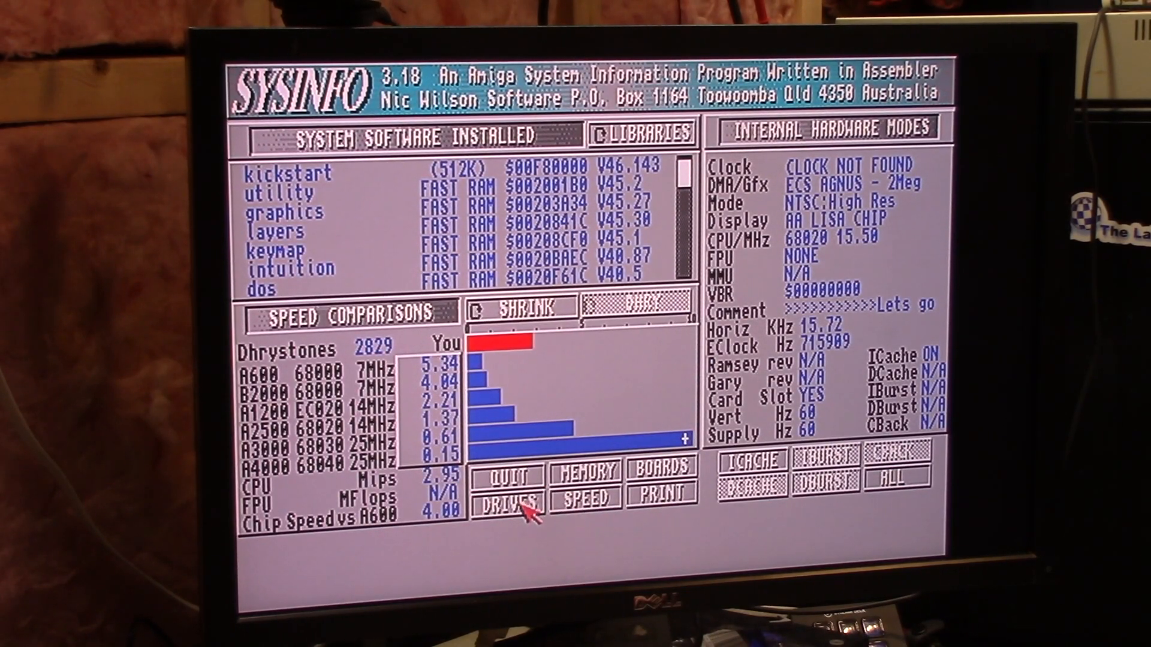
Step: Quit SysInfo to return to the Workbench desktop
{"action": "left_click", "coordinate": [505, 504]}
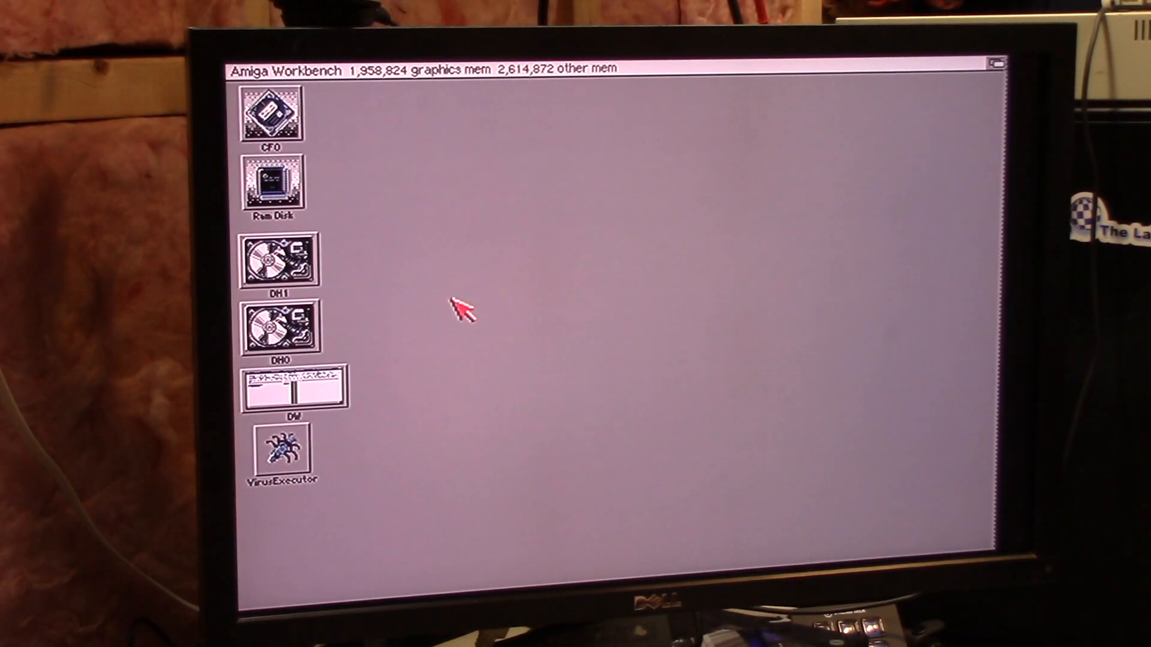
{"action": "mouse_move", "coordinate": [411, 210]}
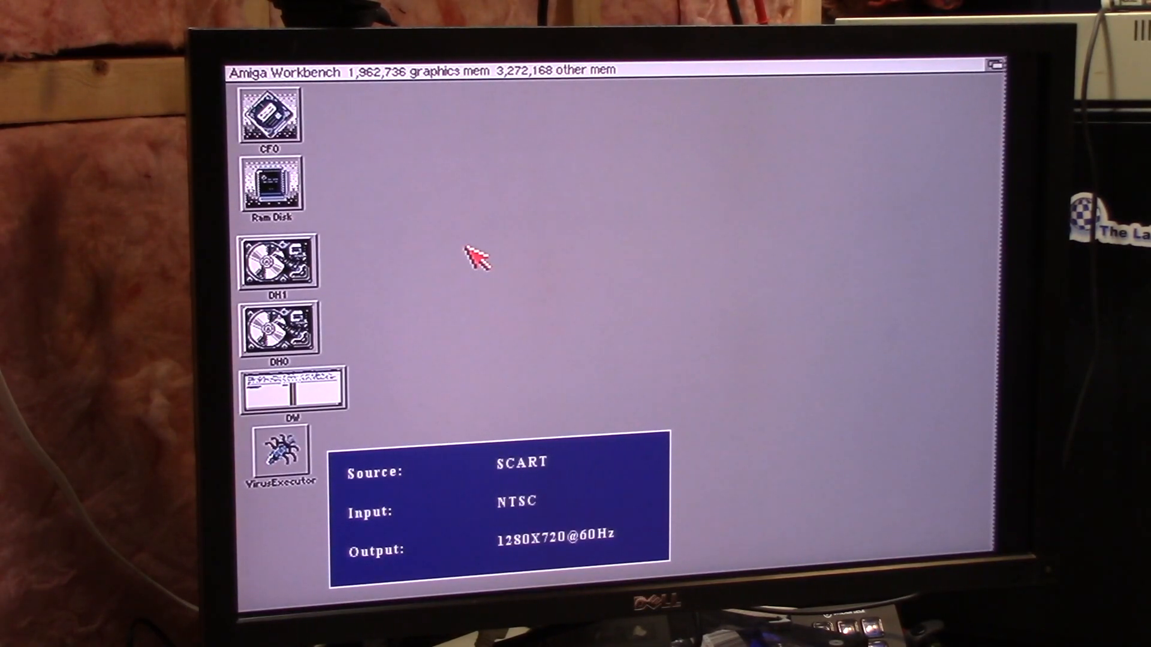
Step: Save the ScreenMode preferences with 8 colours via DH0 > Prefs, then close the DH0 window
{"action": "double_click", "coordinate": [277, 330]}
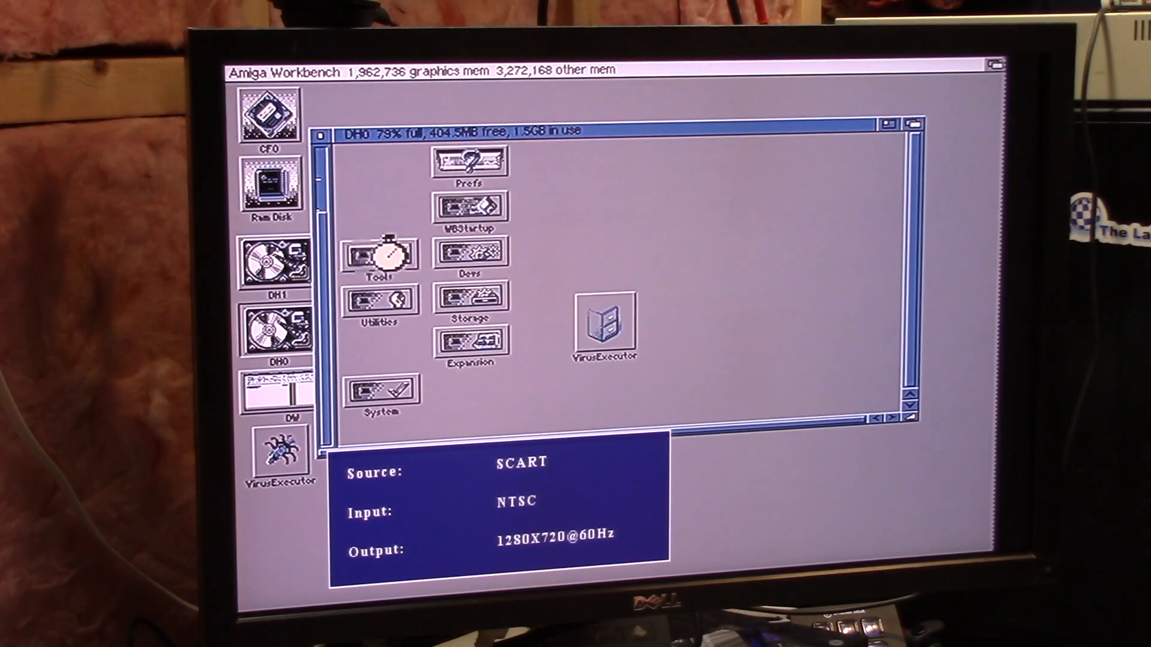
{"action": "double_click", "coordinate": [468, 162]}
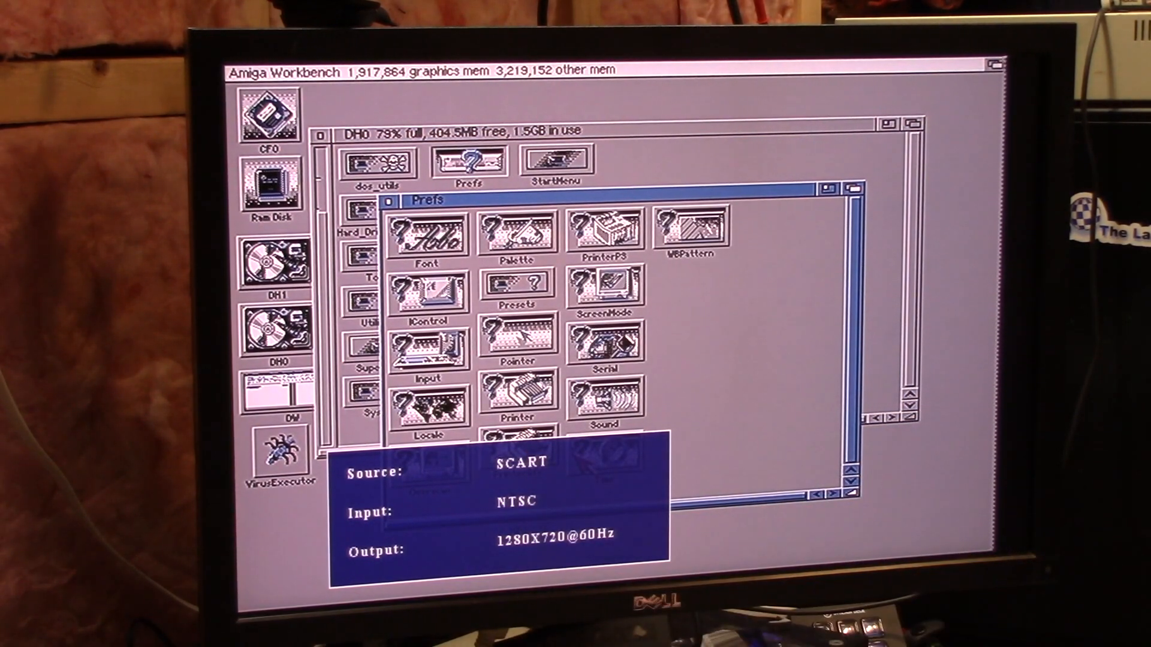
{"action": "double_click", "coordinate": [605, 293]}
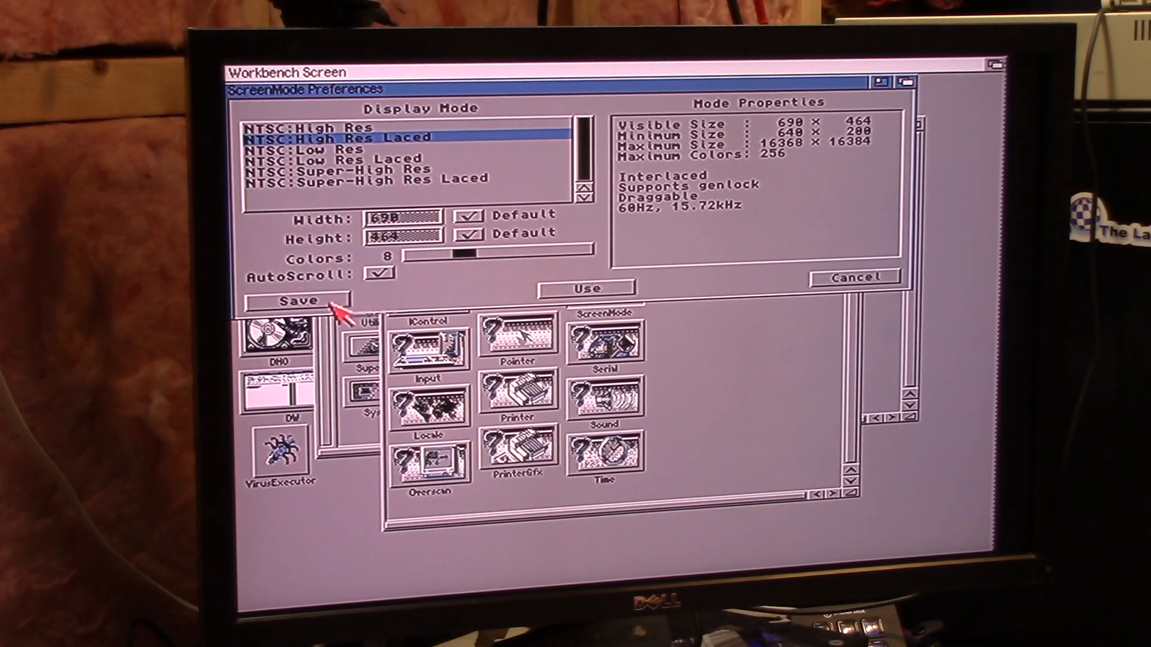
{"action": "left_click", "coordinate": [301, 300]}
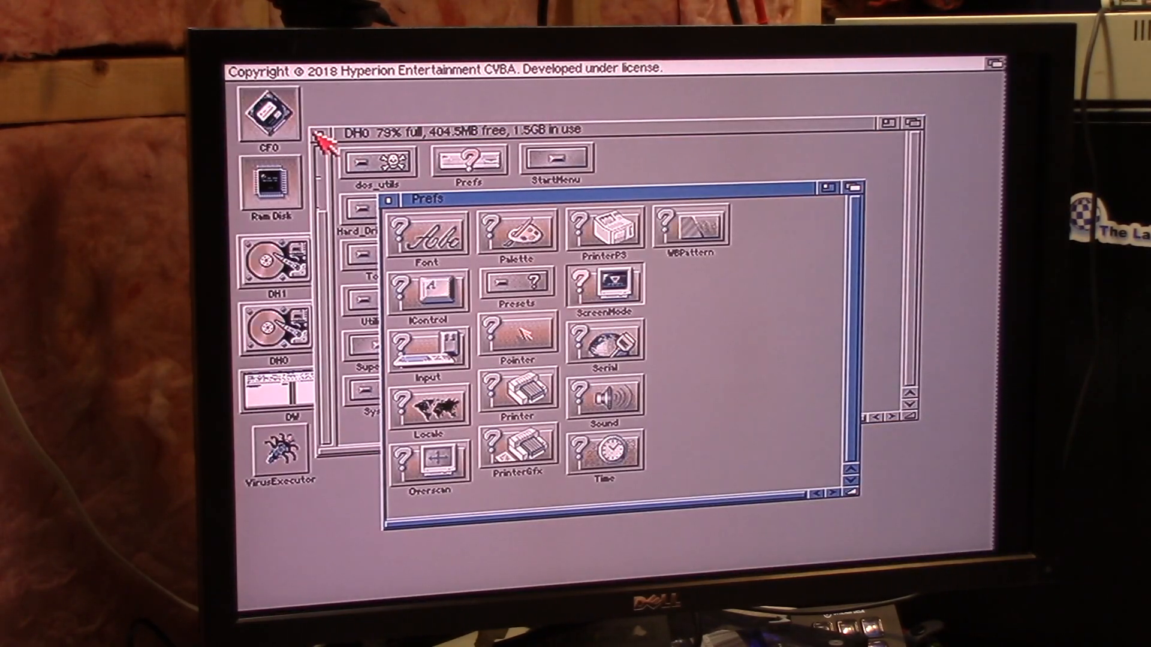
{"action": "left_click", "coordinate": [389, 201]}
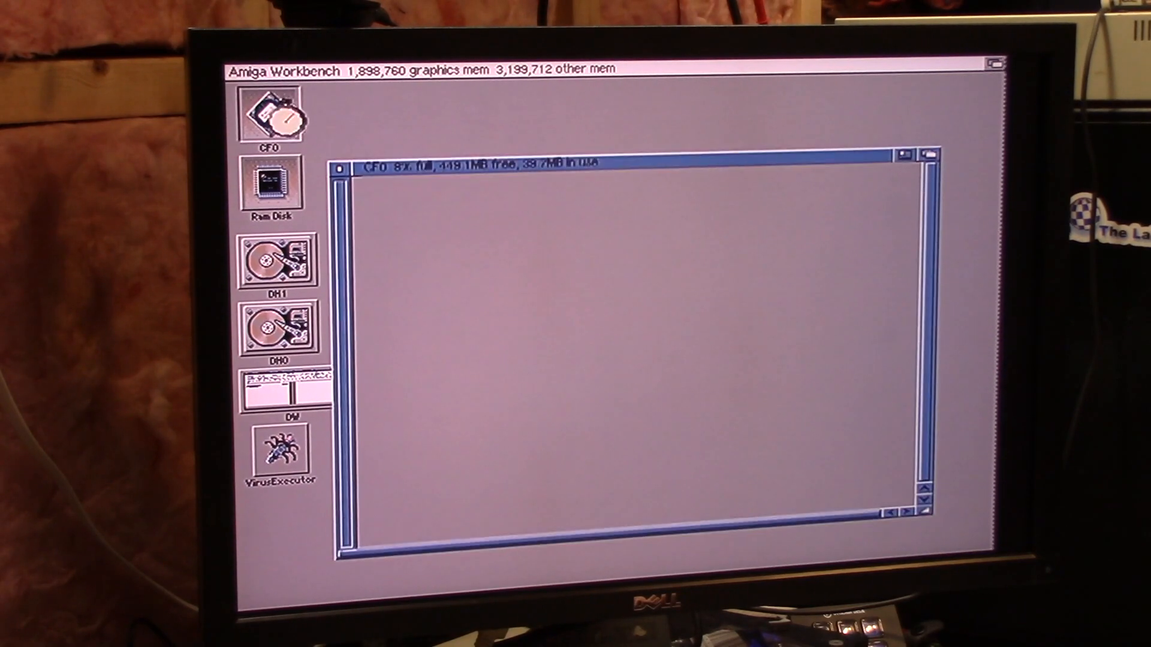
Step: Browse CF0 into the Games drawer and then the Battlechess drawer
{"action": "double_click", "coordinate": [277, 114]}
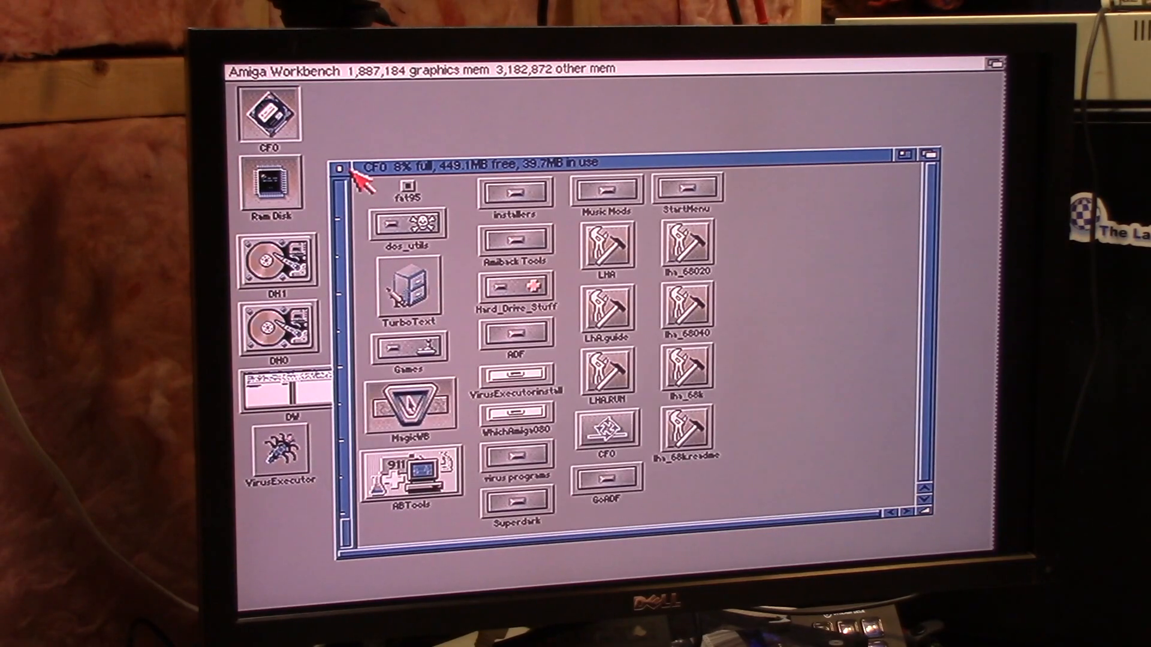
{"action": "mouse_move", "coordinate": [360, 121]}
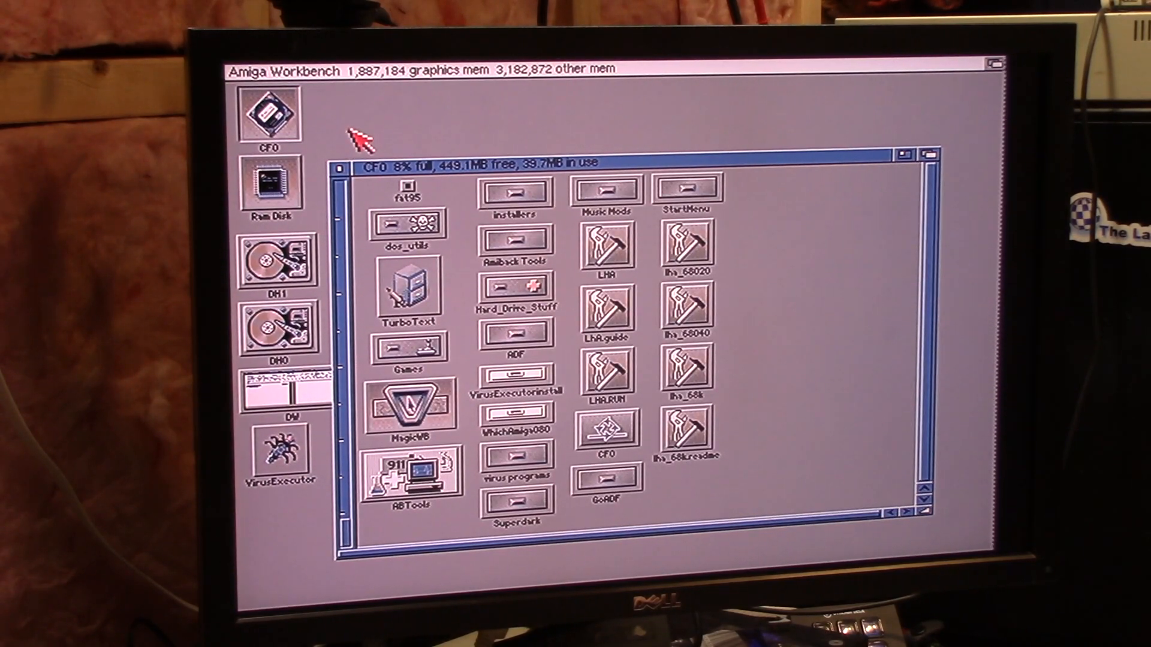
{"action": "mouse_move", "coordinate": [353, 180]}
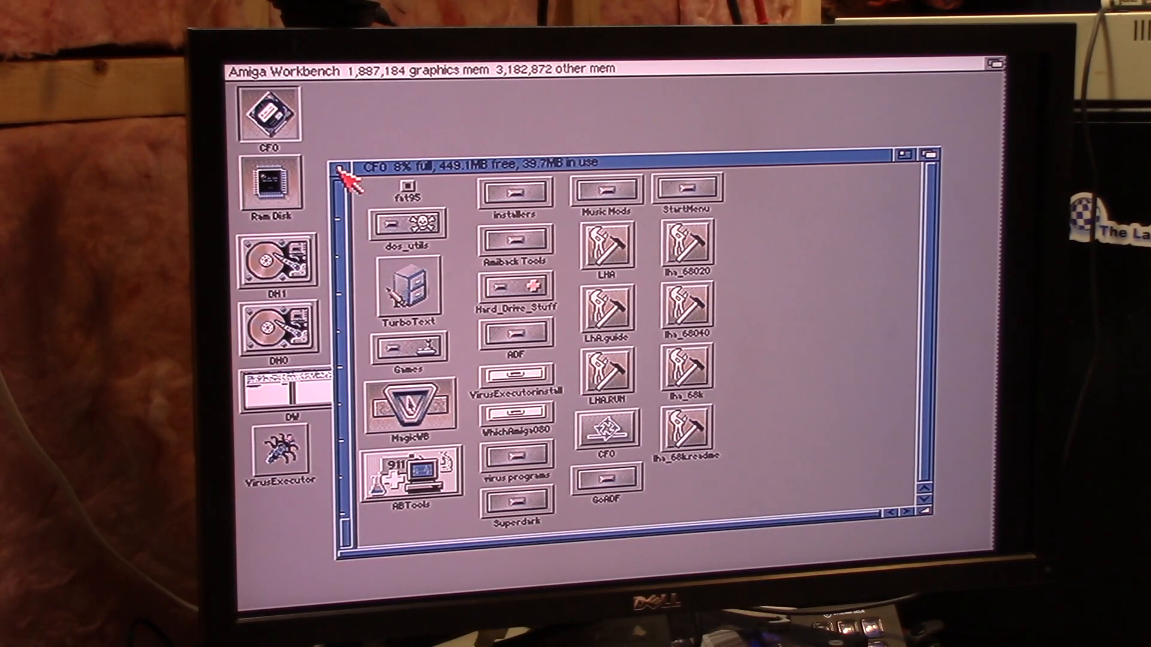
{"action": "double_click", "coordinate": [408, 223]}
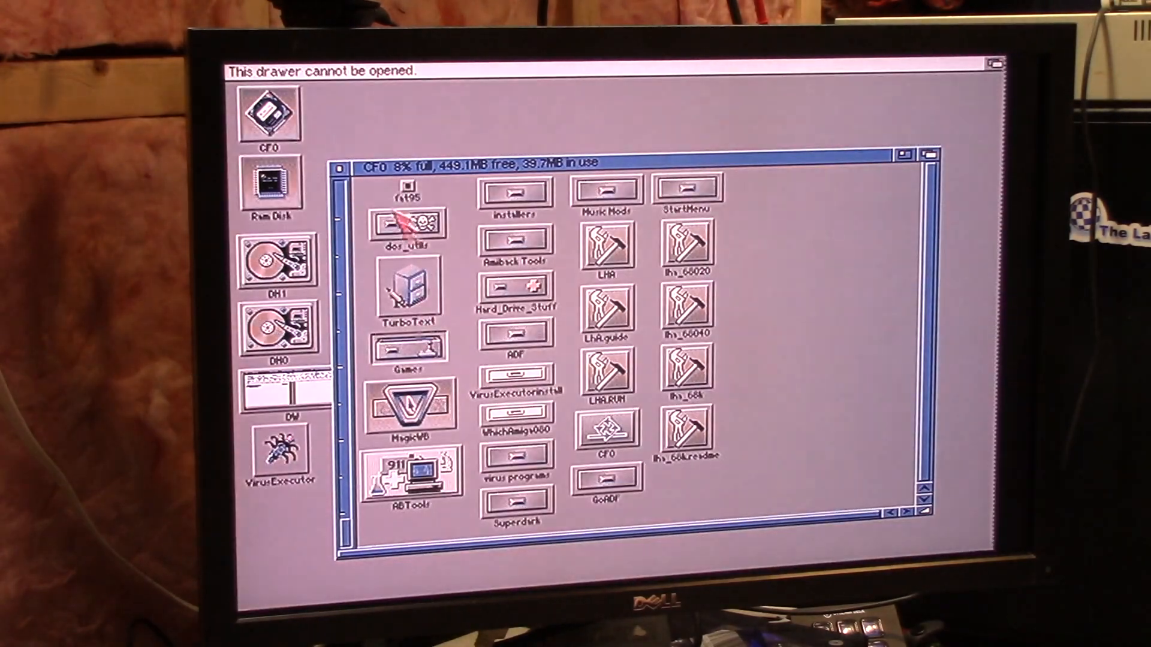
{"action": "mouse_move", "coordinate": [353, 235]}
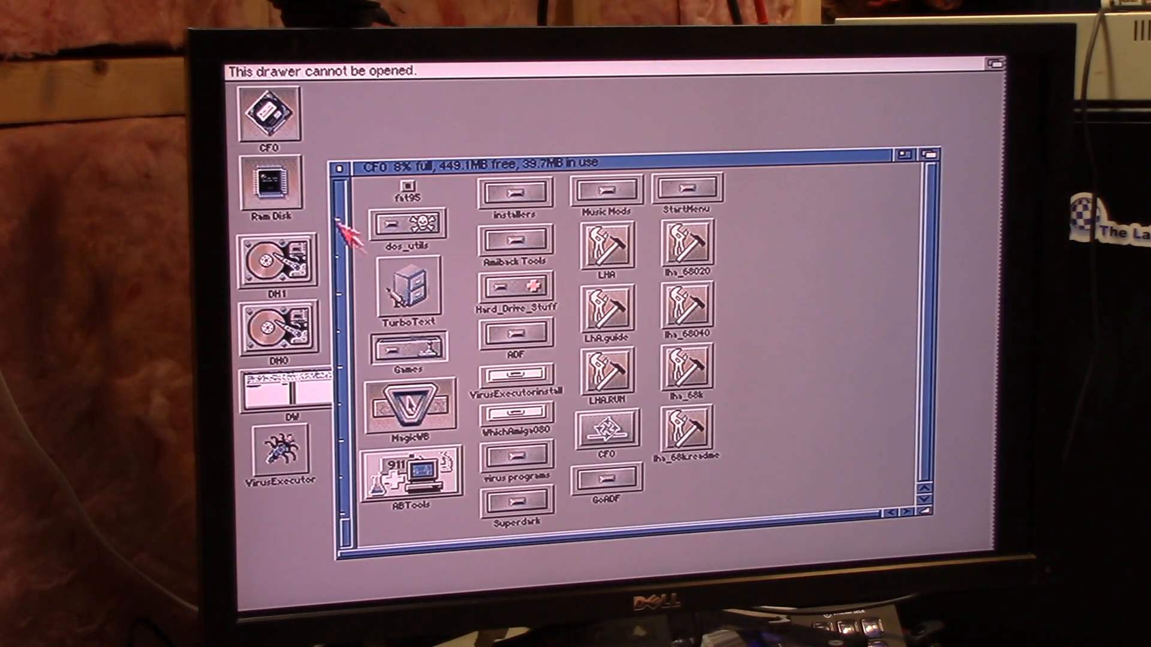
{"action": "double_click", "coordinate": [277, 265]}
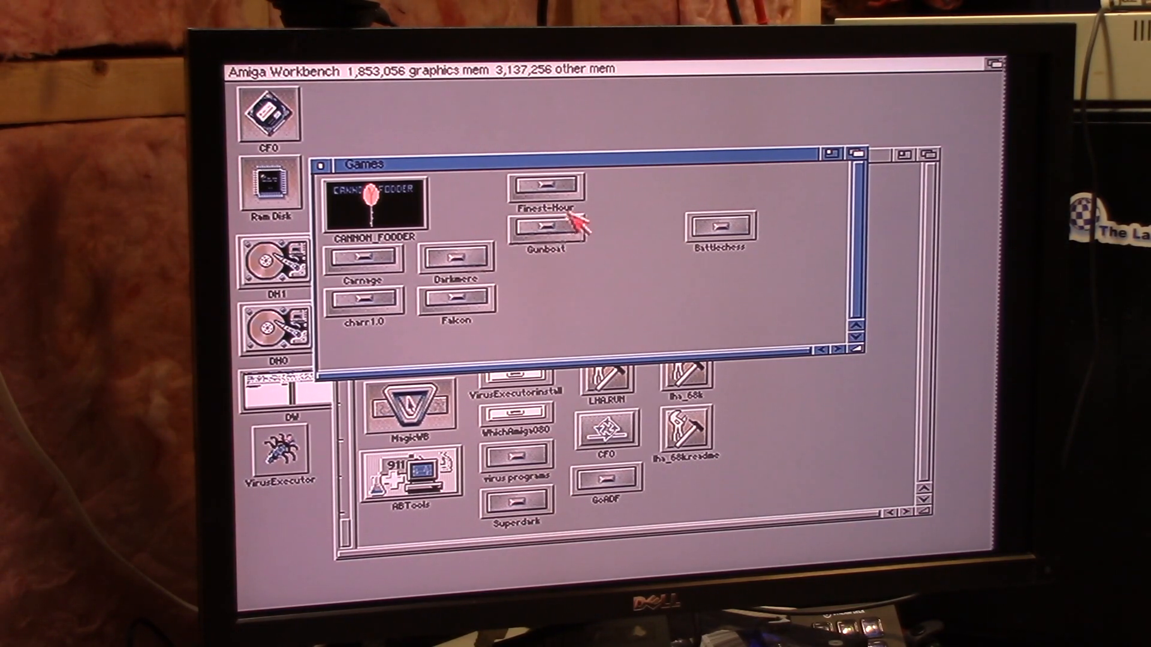
{"action": "double_click", "coordinate": [722, 223]}
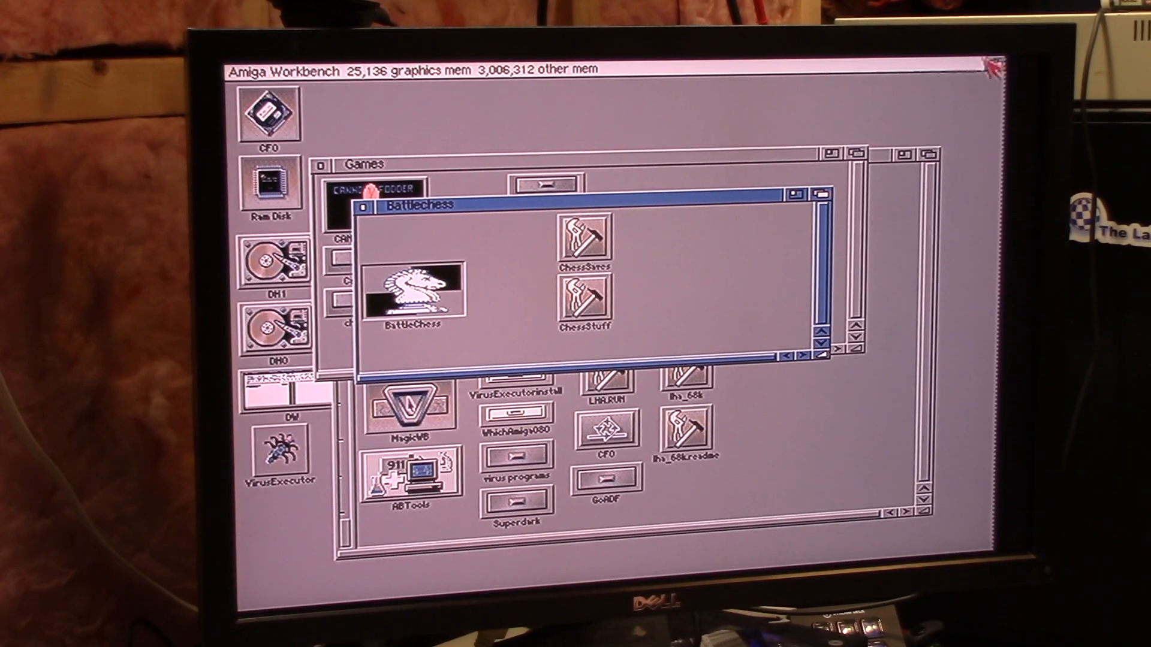
{"action": "double_click", "coordinate": [409, 287]}
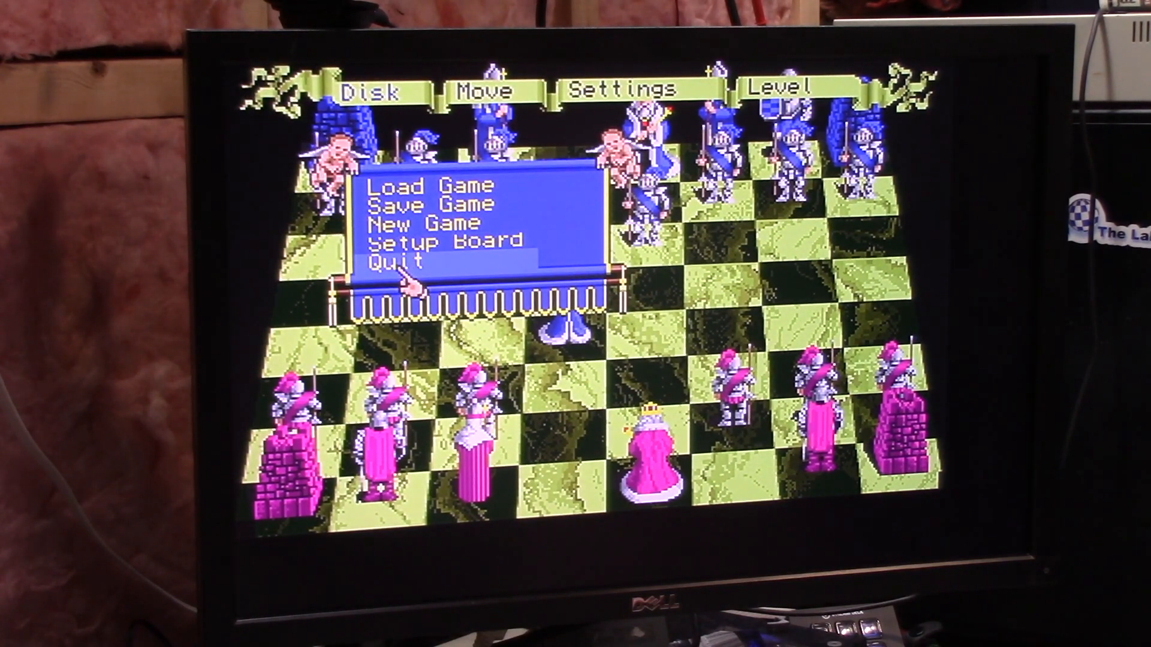
{"action": "left_click", "coordinate": [394, 261]}
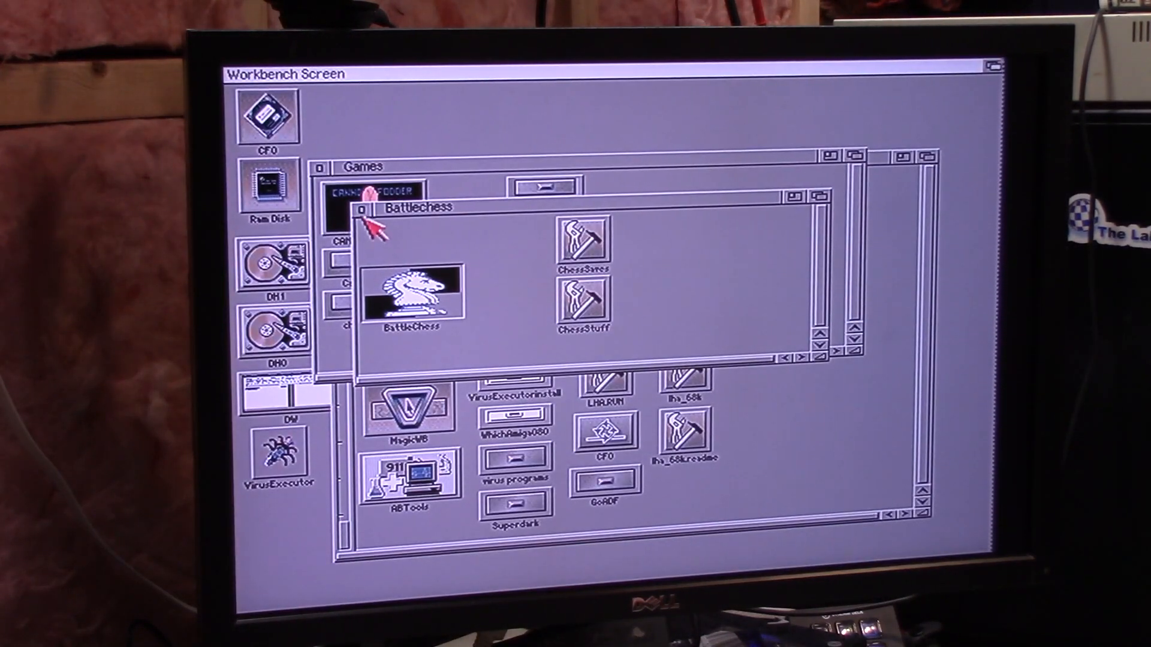